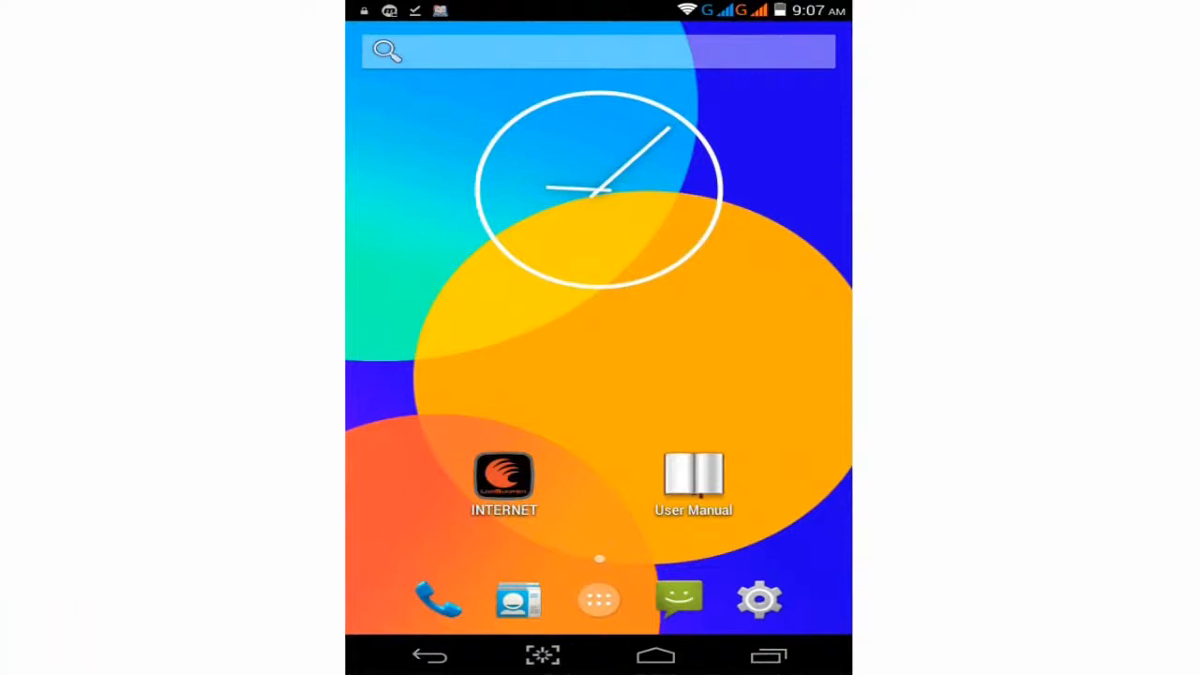
Step: Launch Camera from the app drawer and restore its settings to defaults
{"action": "left_click", "coordinate": [599, 599]}
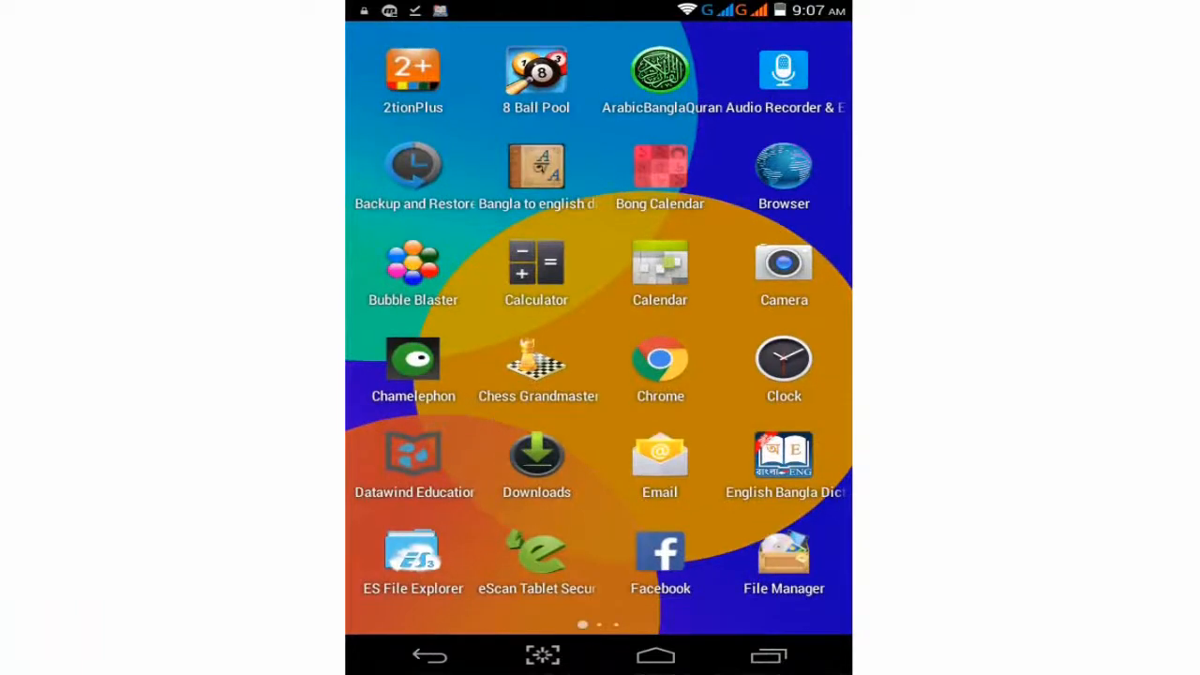
{"action": "left_click", "coordinate": [783, 262]}
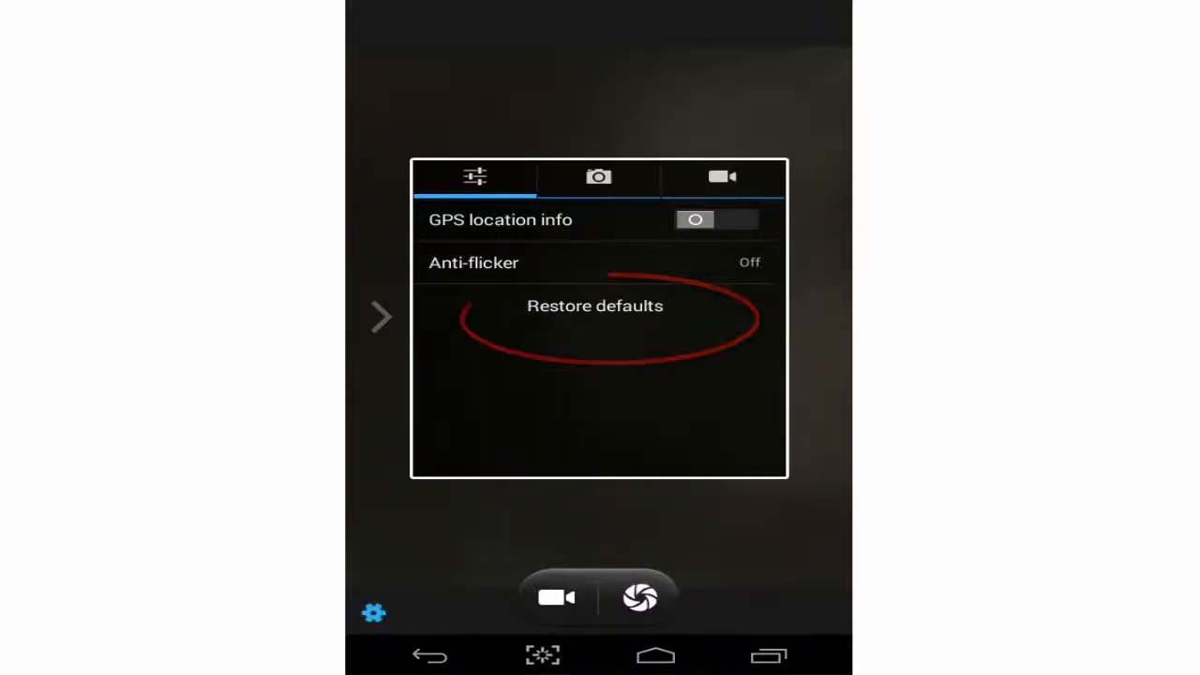
{"action": "left_click", "coordinate": [594, 306]}
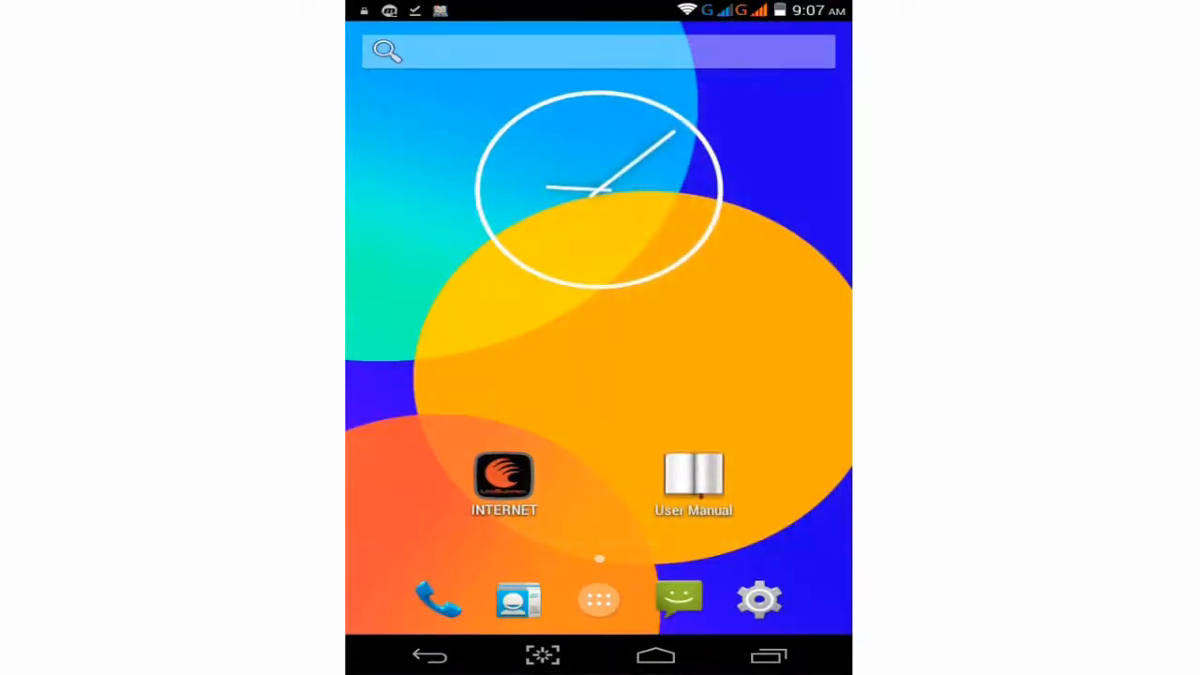
Step: From Settings > Apps overflow menu, choose Reset app preferences
{"action": "left_click", "coordinate": [760, 598]}
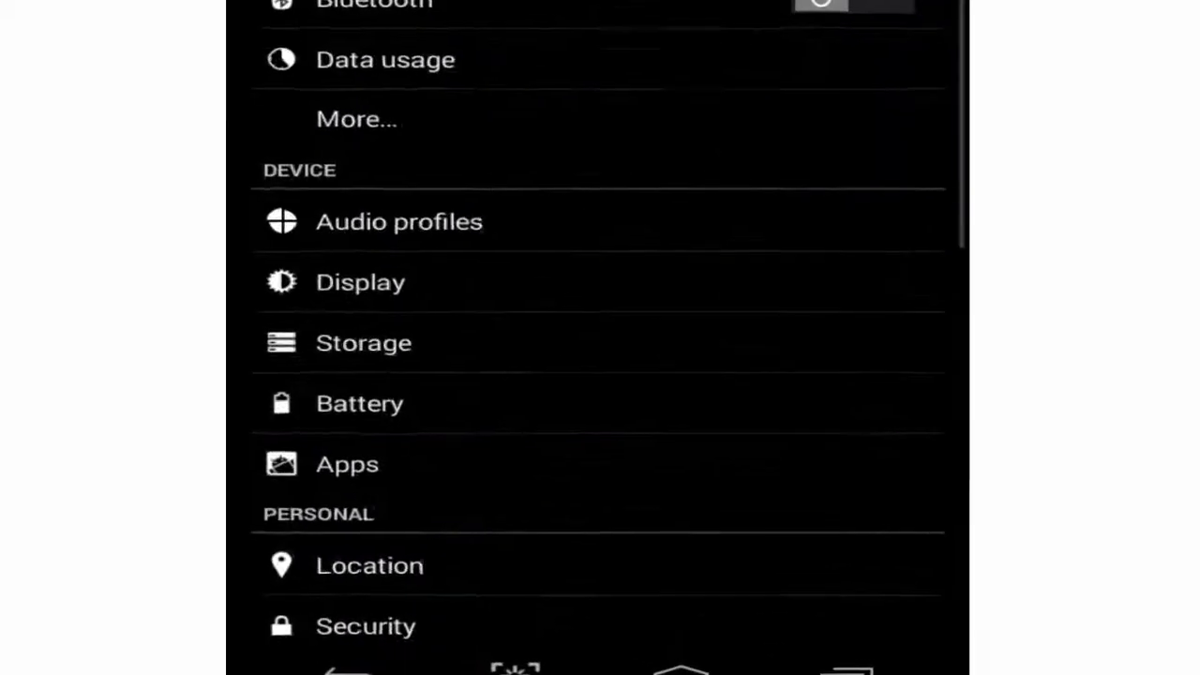
{"action": "left_click", "coordinate": [346, 464]}
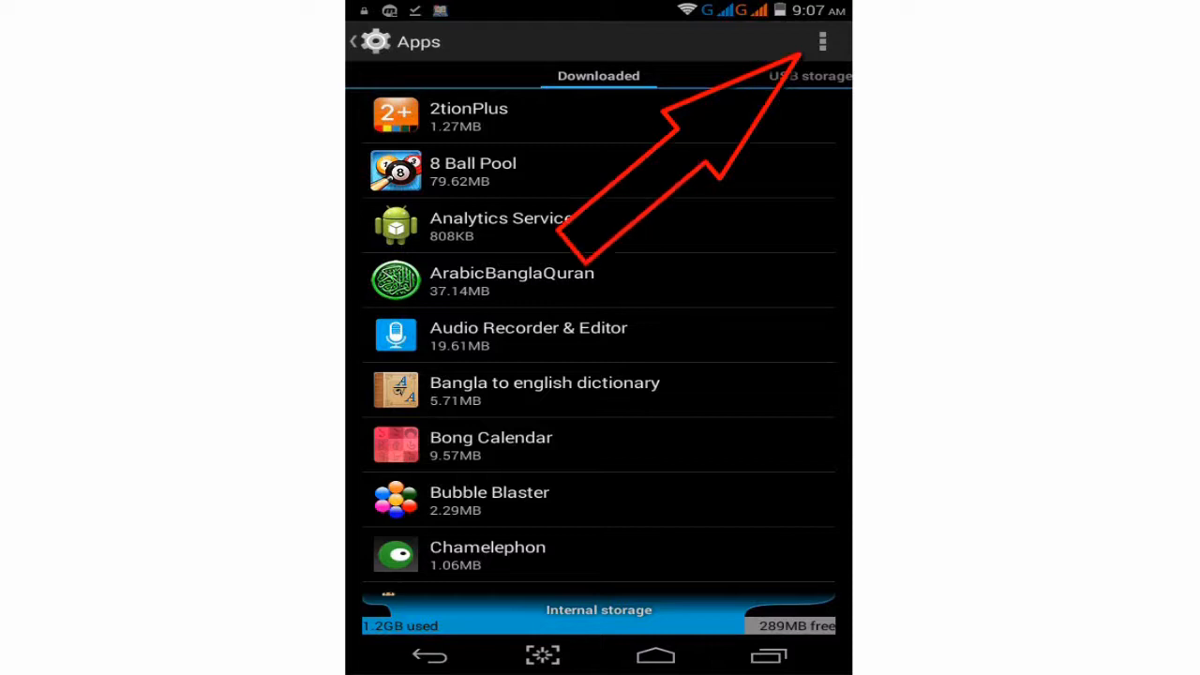
{"action": "left_click", "coordinate": [821, 41]}
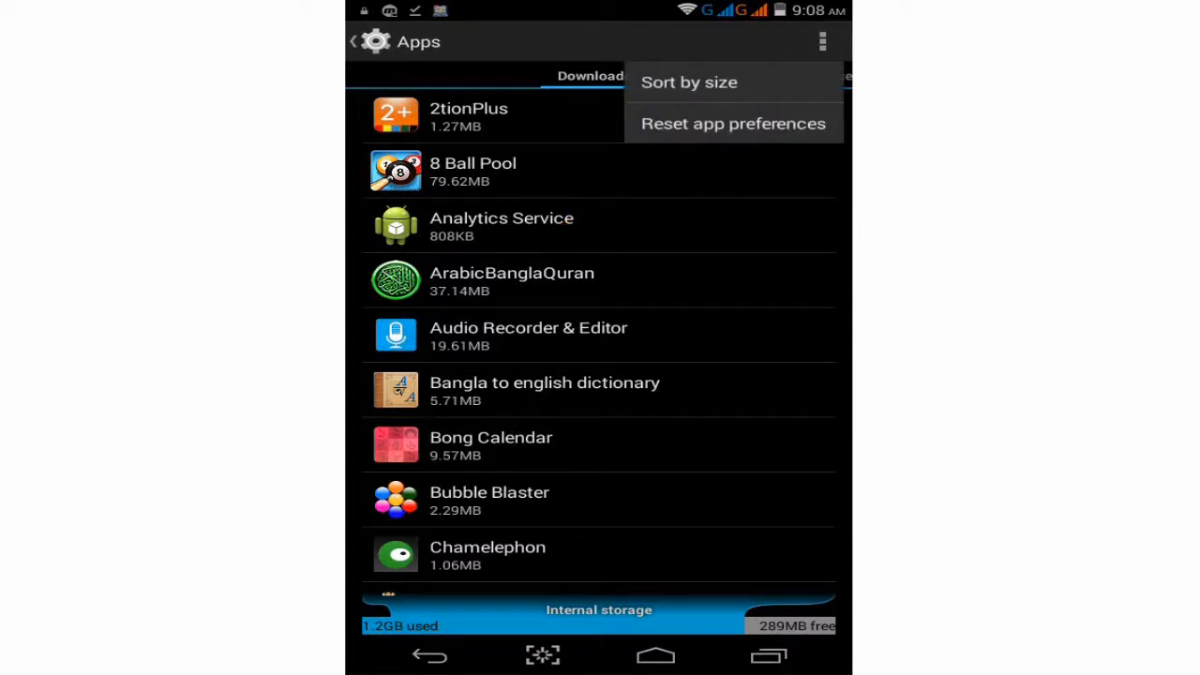
{"action": "left_click", "coordinate": [733, 123]}
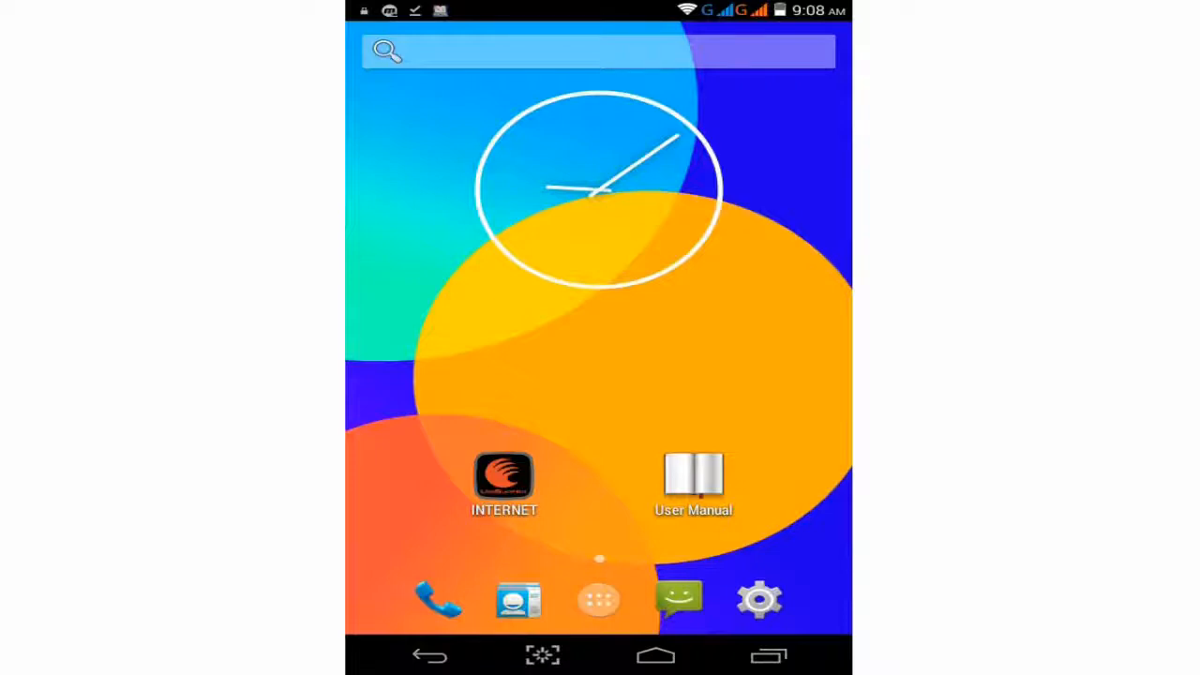
Step: Clear the Gallery app's cache to 0.00B in Settings, then return home
{"action": "left_click", "coordinate": [598, 598]}
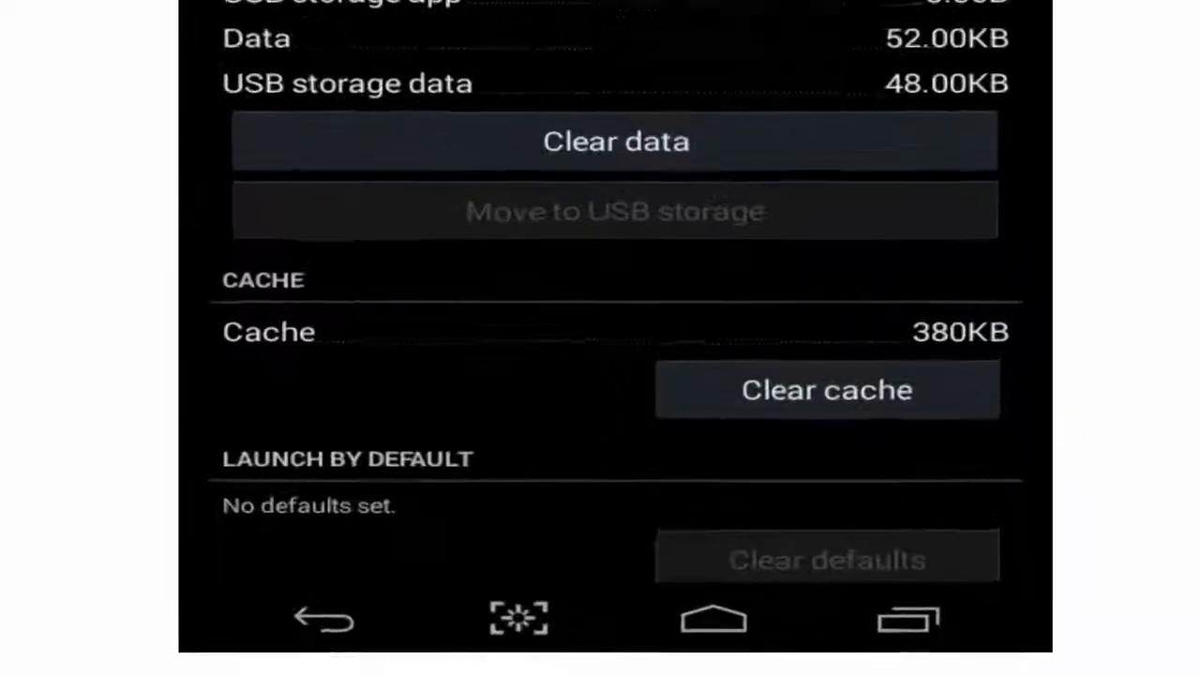
{"action": "left_click", "coordinate": [826, 390]}
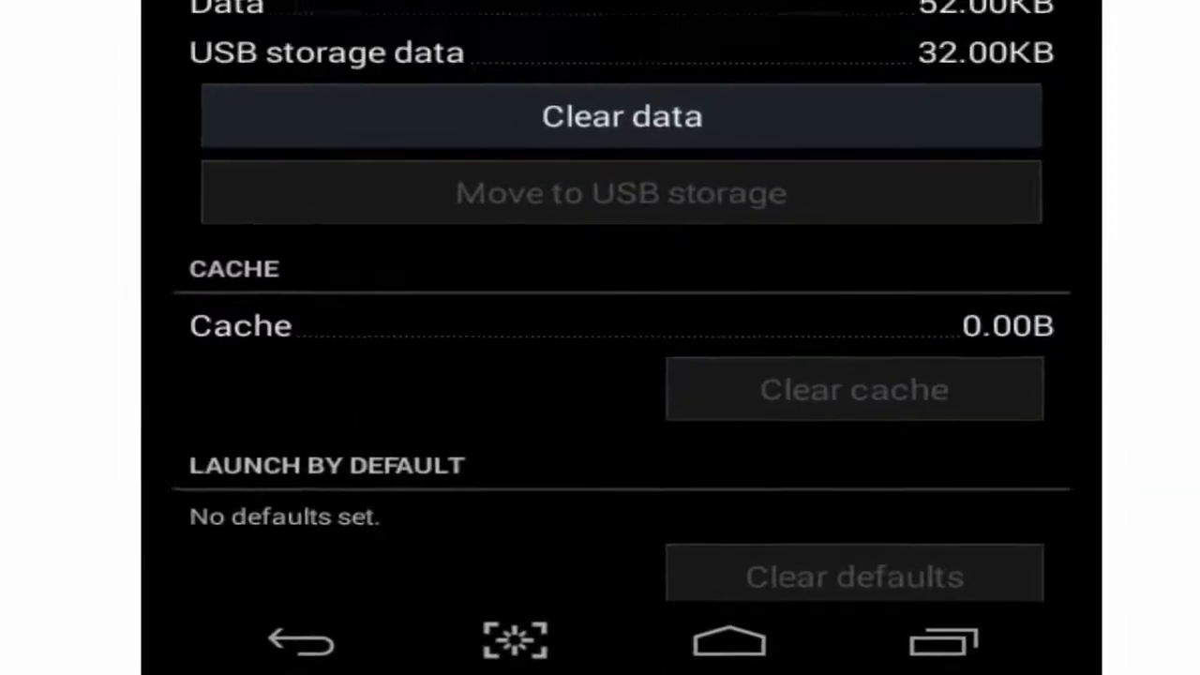
{"action": "scroll", "scroll_direction": "up", "scroll_amount": 3}
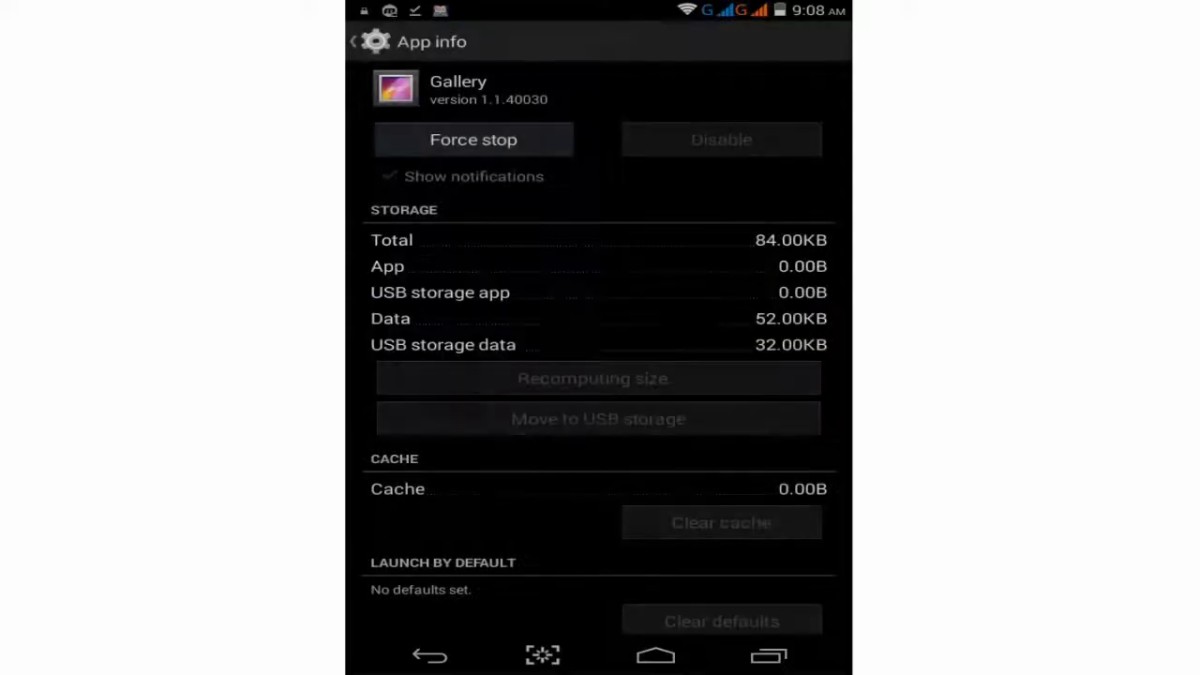
{"action": "left_click", "coordinate": [656, 656]}
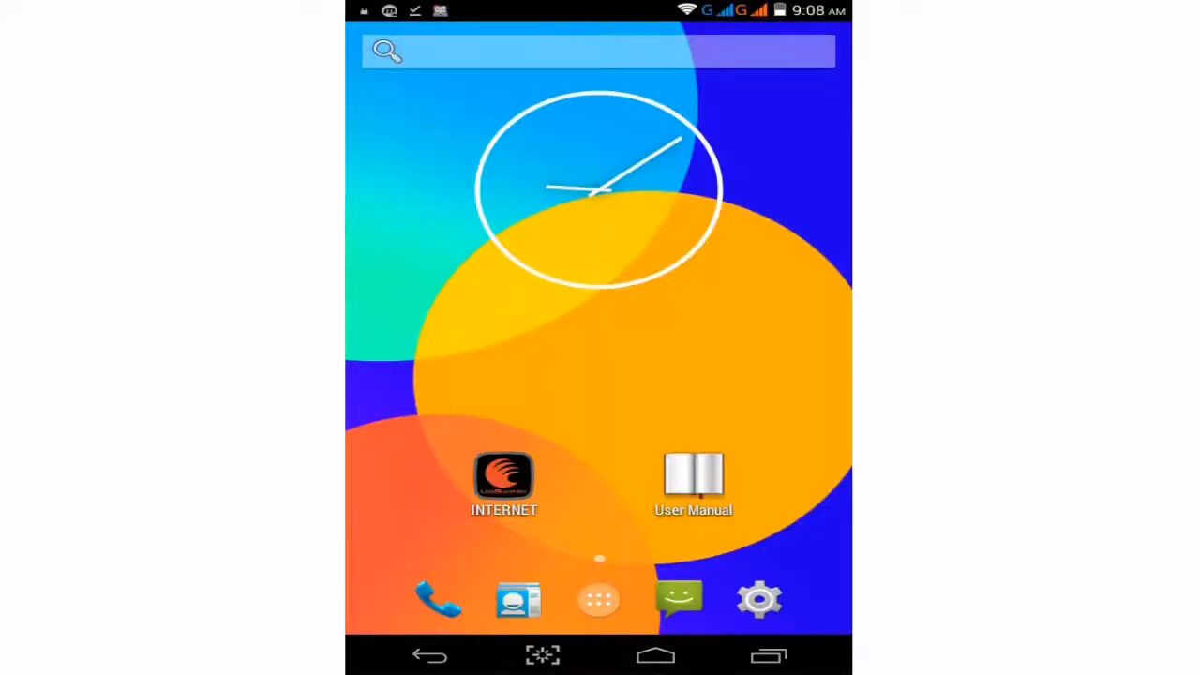